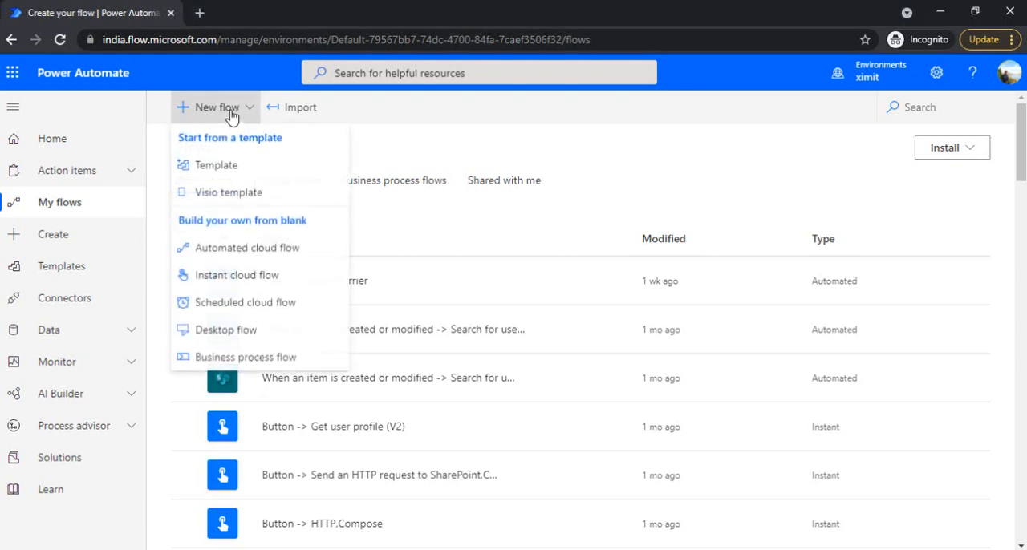
mouse_move(336, 247)
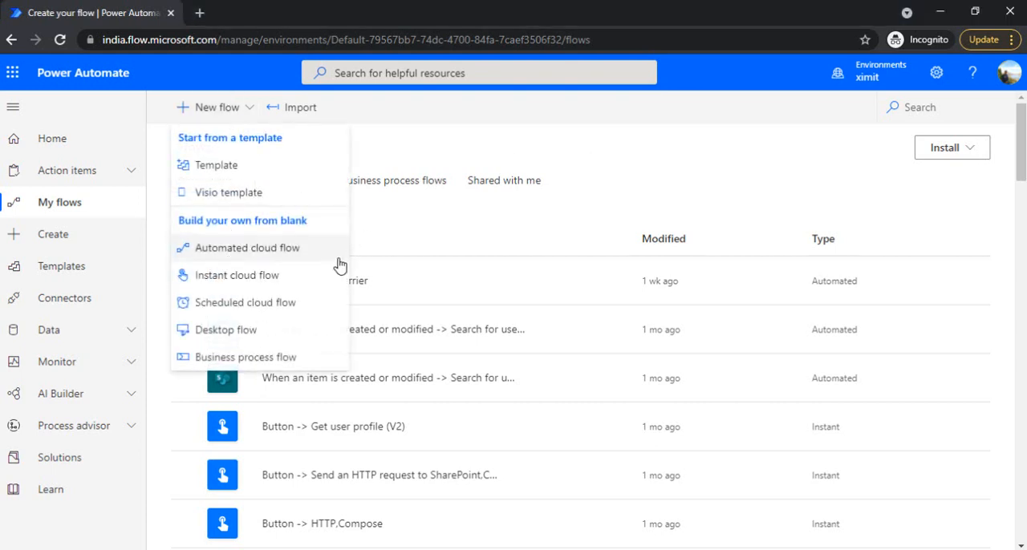
mouse_move(321, 282)
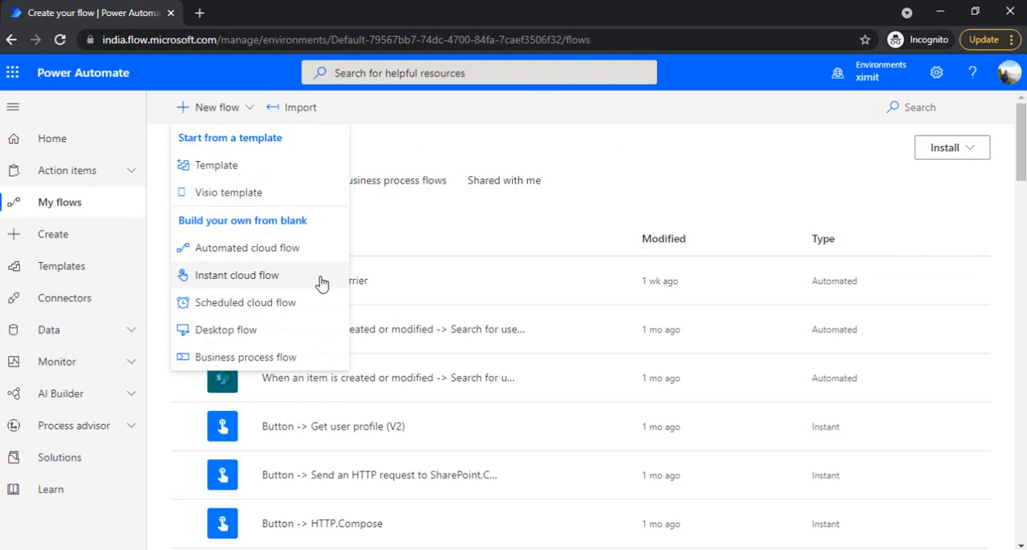
mouse_move(303, 285)
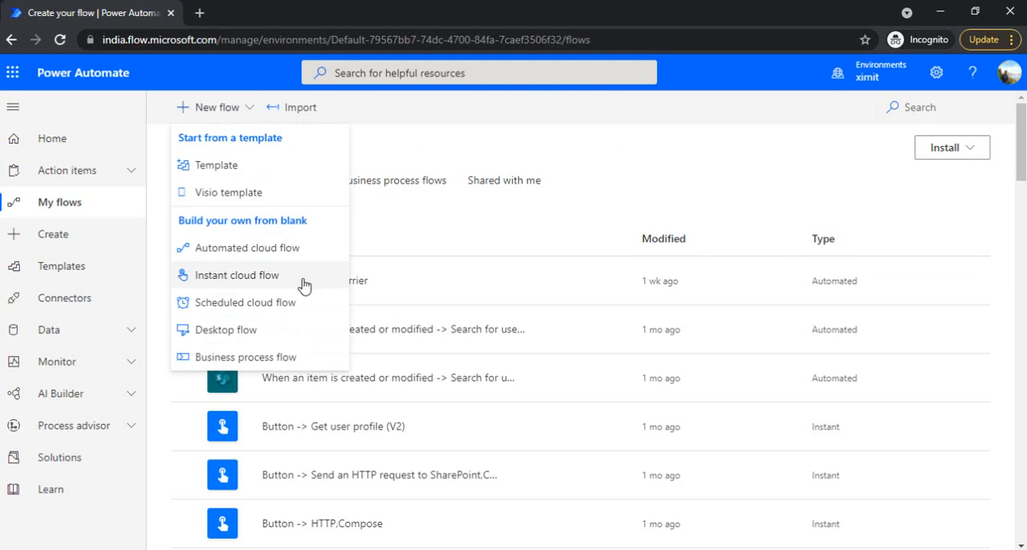
- Start an instant cloud flow and skip the wizard to reach the flow designer
left_click(238, 276)
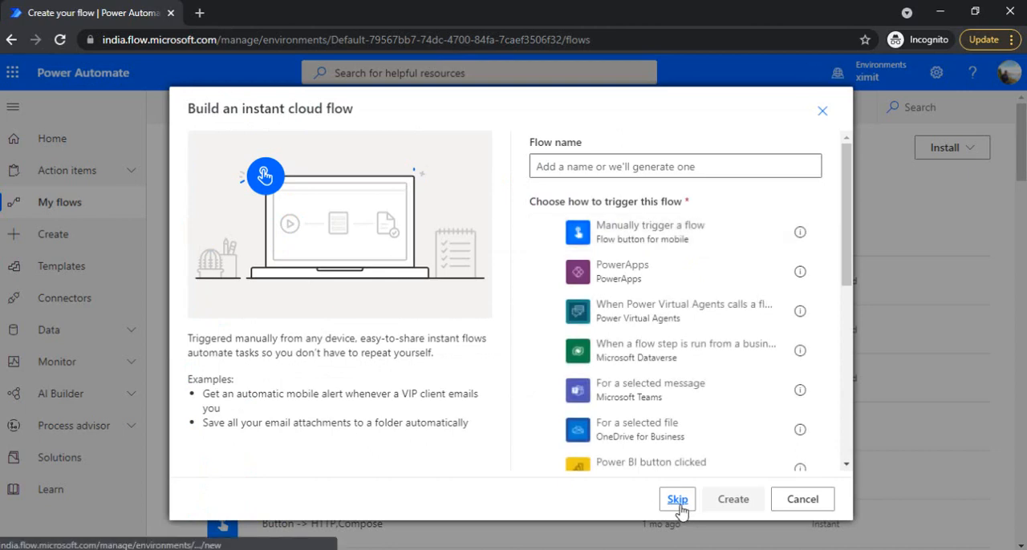
left_click(677, 499)
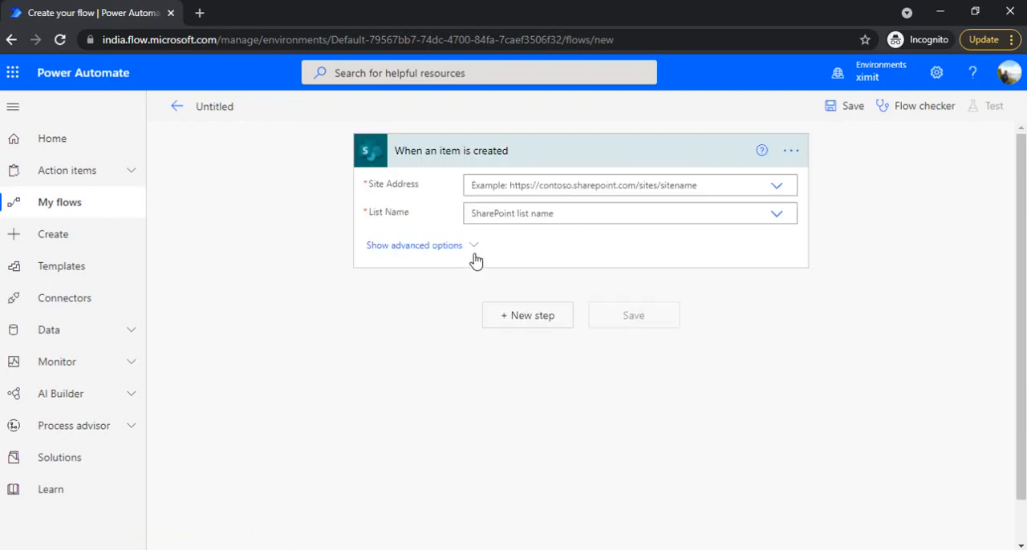
- Add an HTTP action as the new step following the SharePoint trigger
left_click(526, 314)
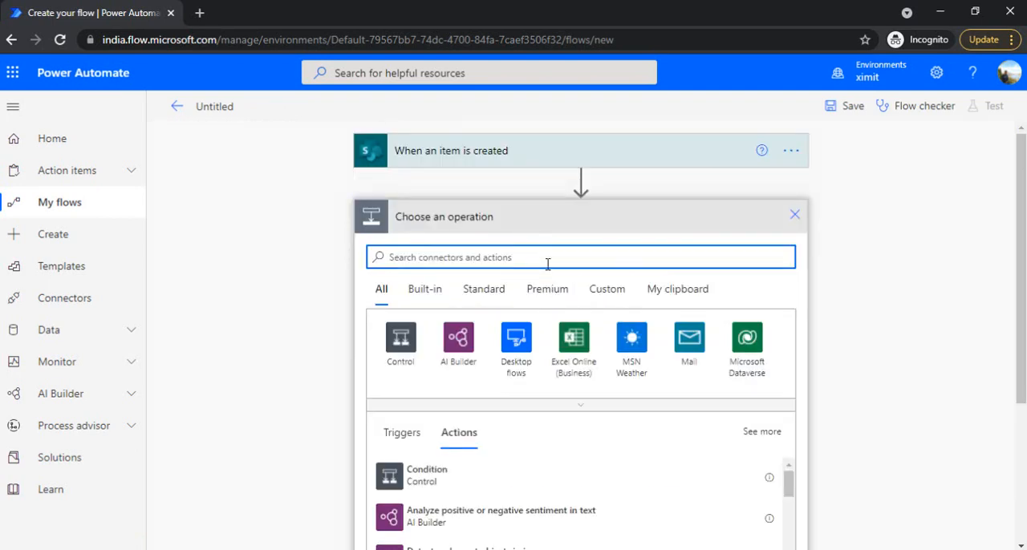
type("http")
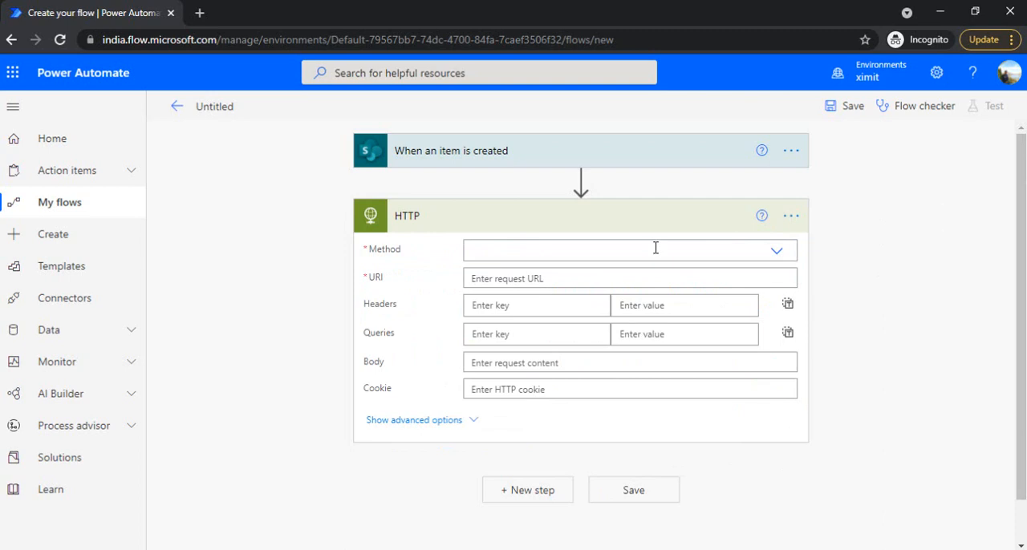
mouse_move(789, 217)
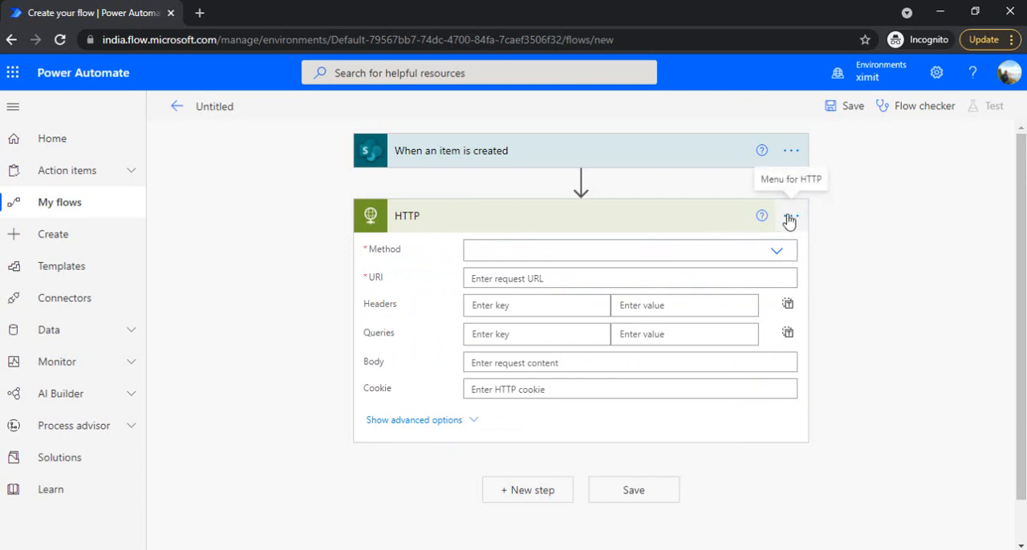
- In the HTTP action's settings, switch Pagination On with a threshold of 10000
left_click(789, 216)
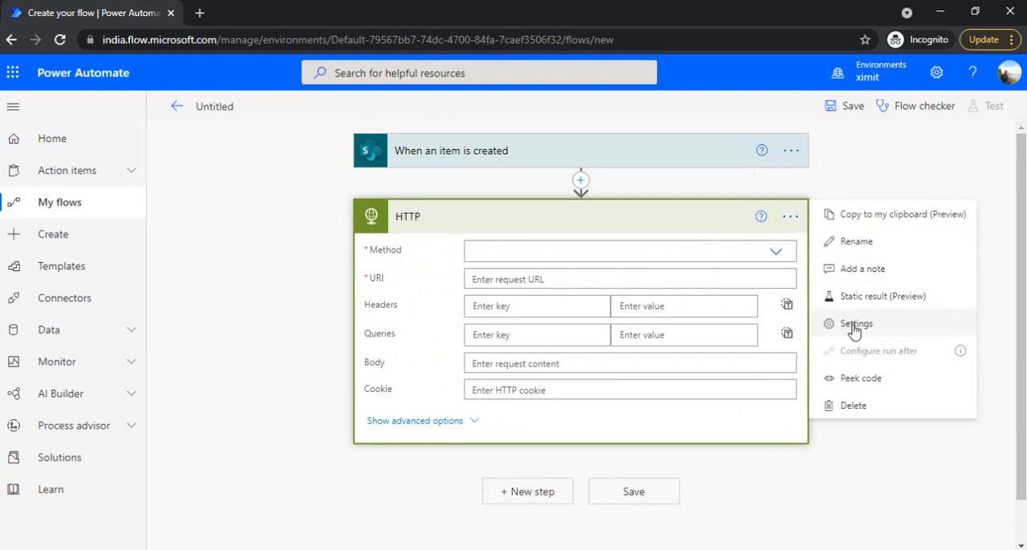
left_click(856, 323)
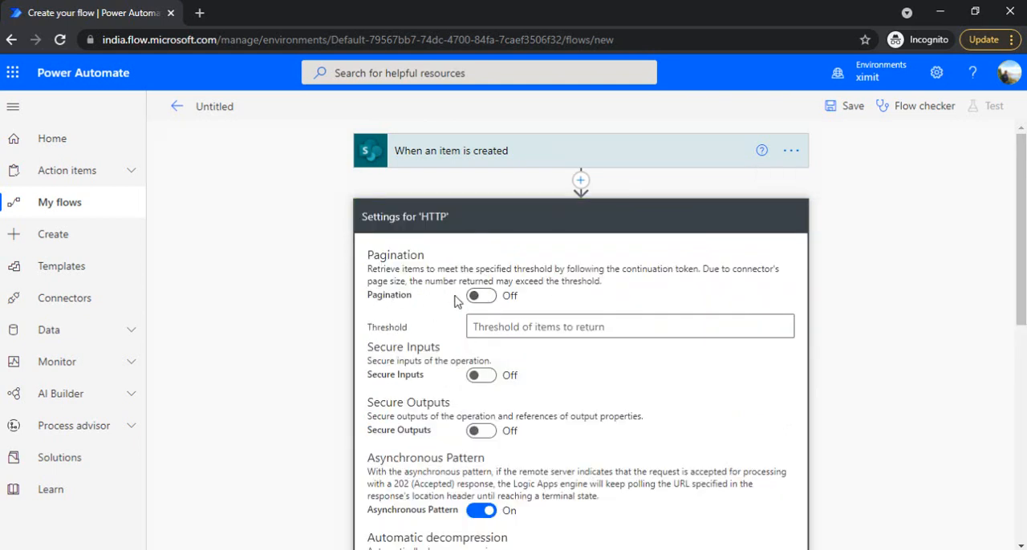
left_click(482, 295)
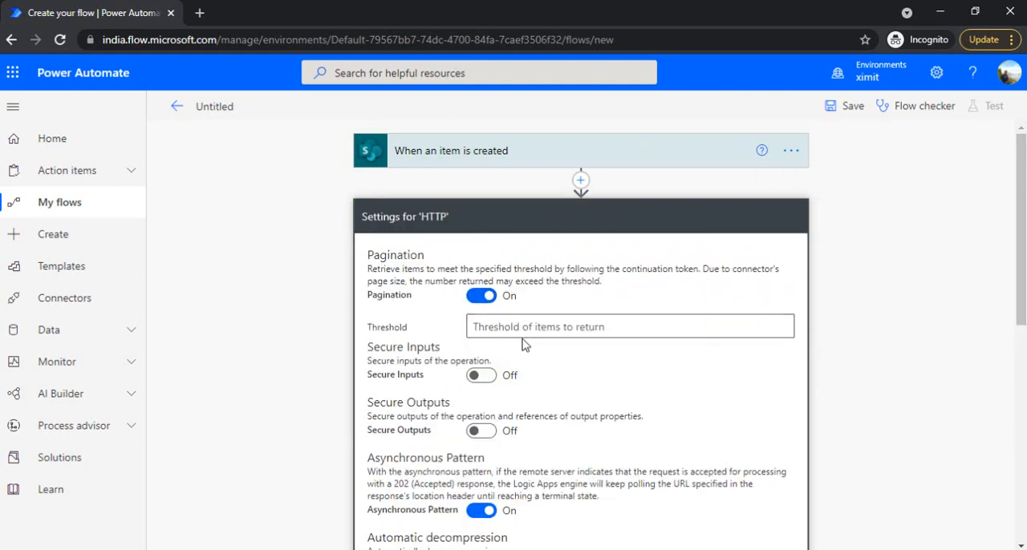
type("100000")
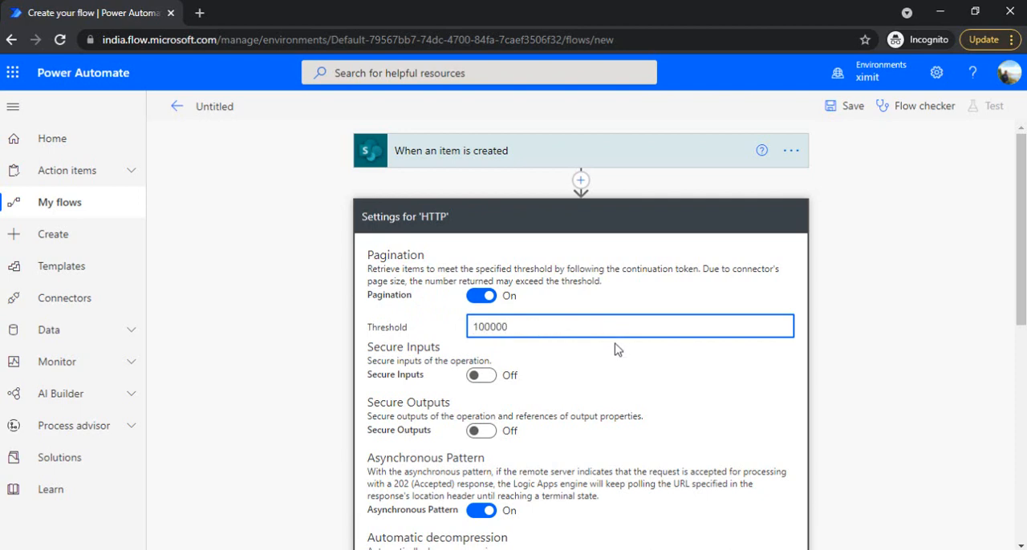
scroll("down", 3)
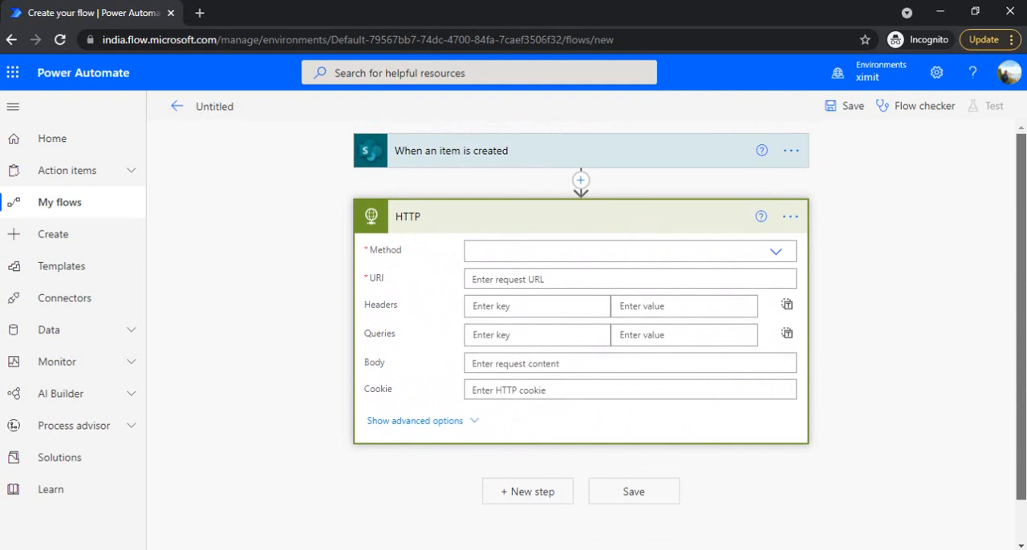
mouse_move(940, 244)
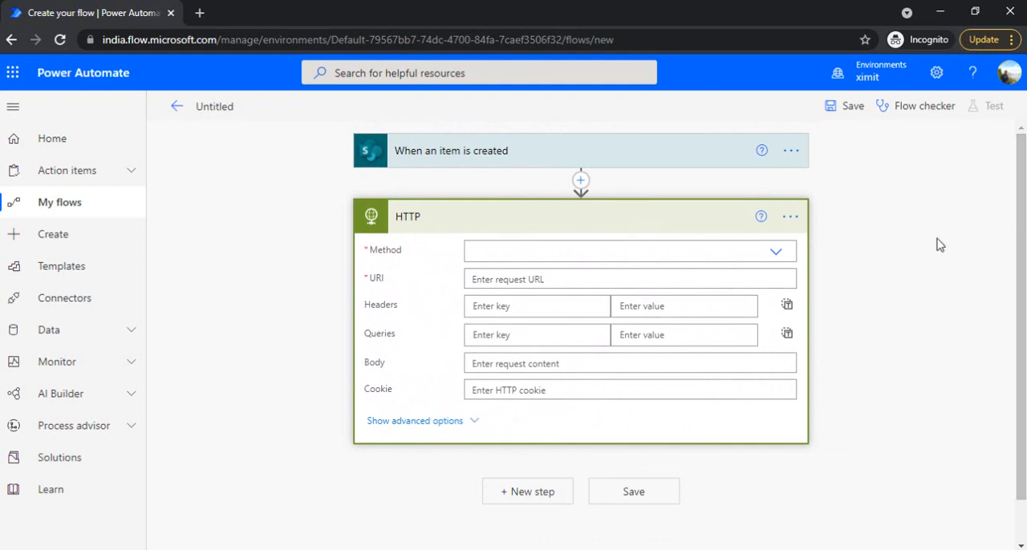
mouse_move(766, 512)
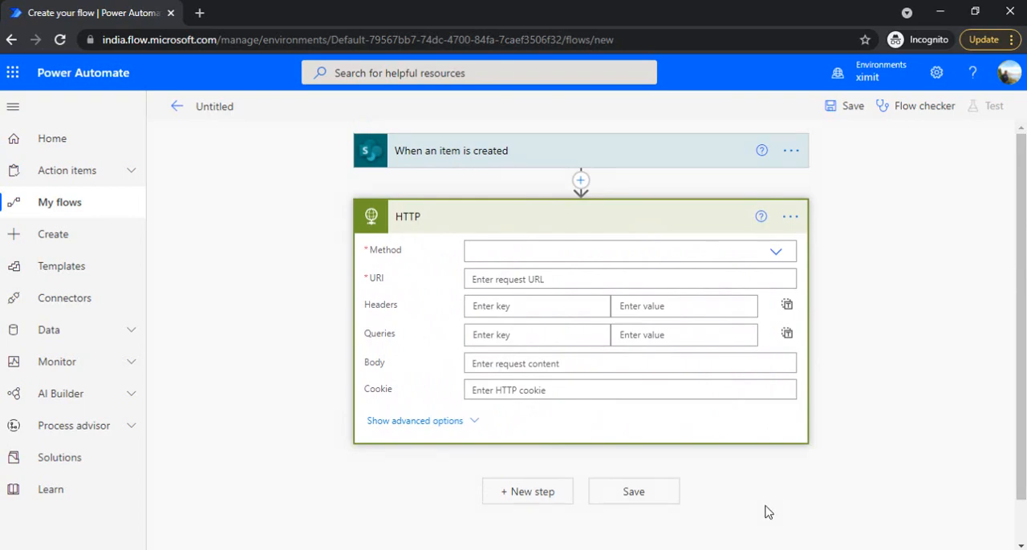